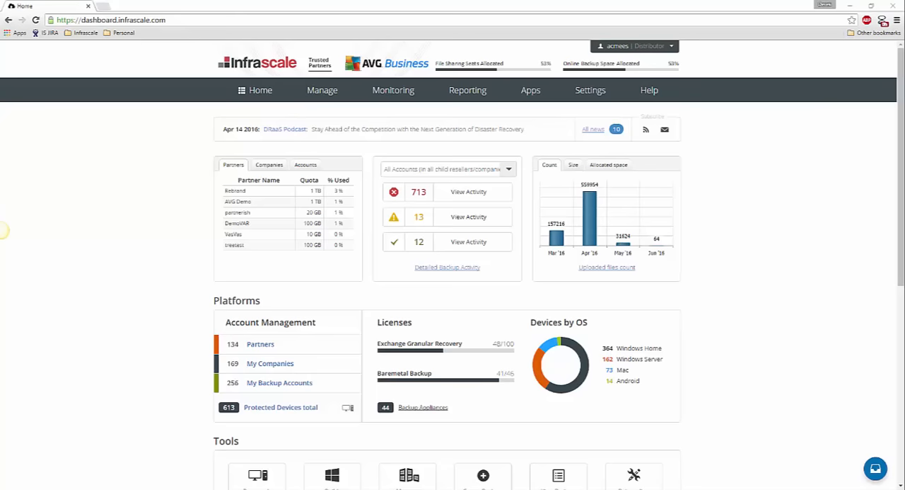
- Open Monitoring from the Settings menu to reach the Monitoring Settings page
click(590, 90)
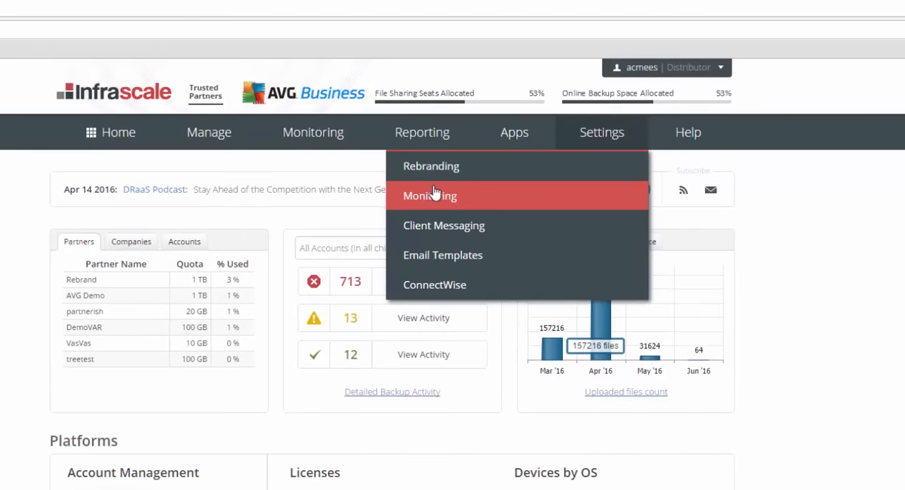
mouse_move(434, 192)
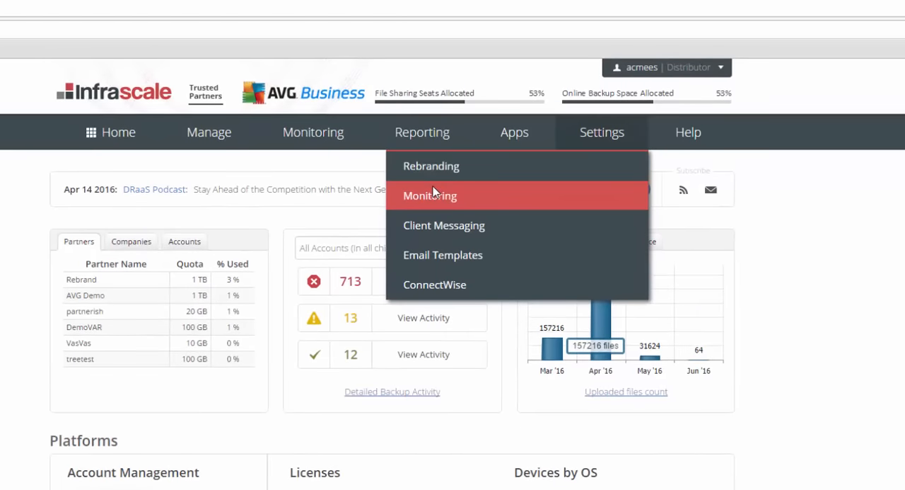
click(429, 195)
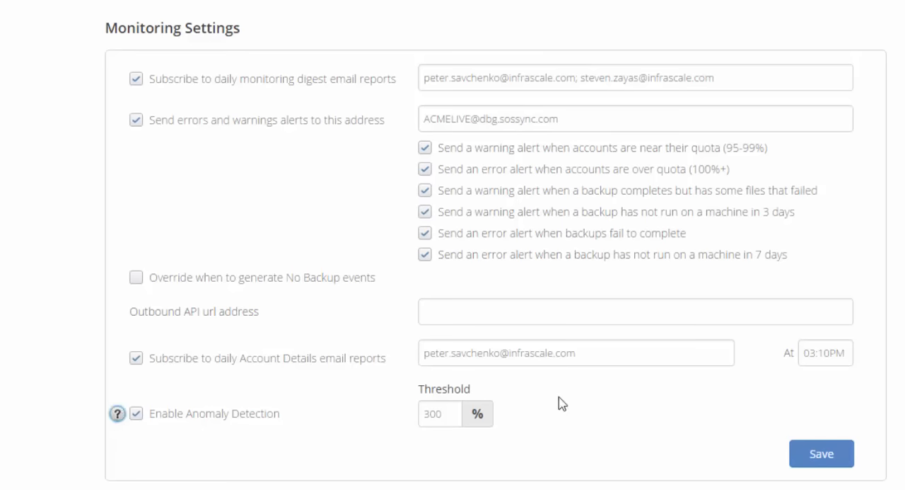
click(440, 414)
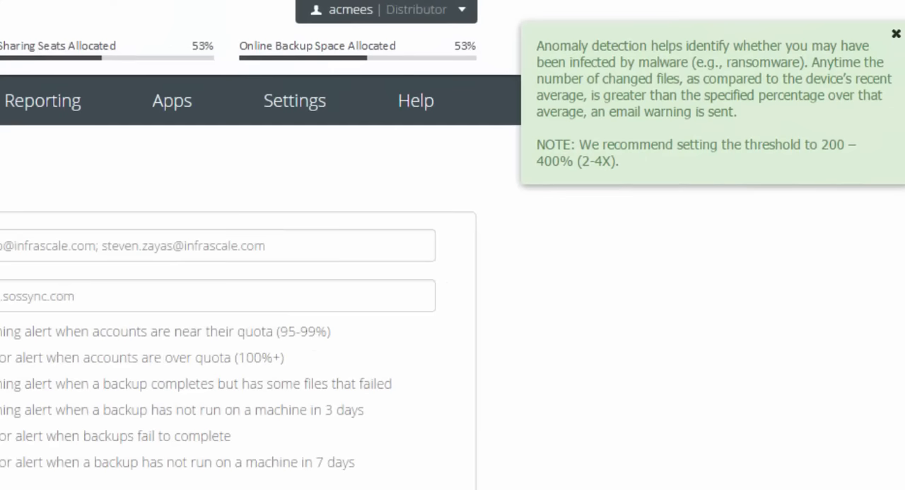
click(897, 33)
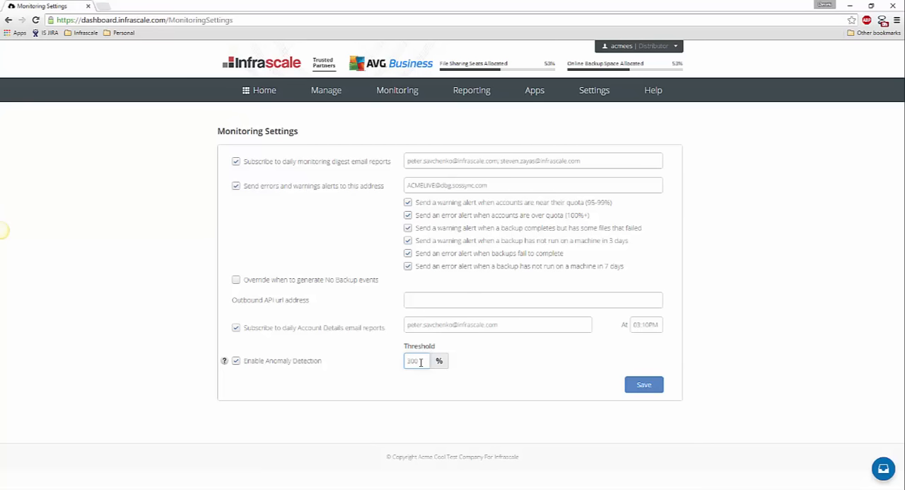
click(397, 90)
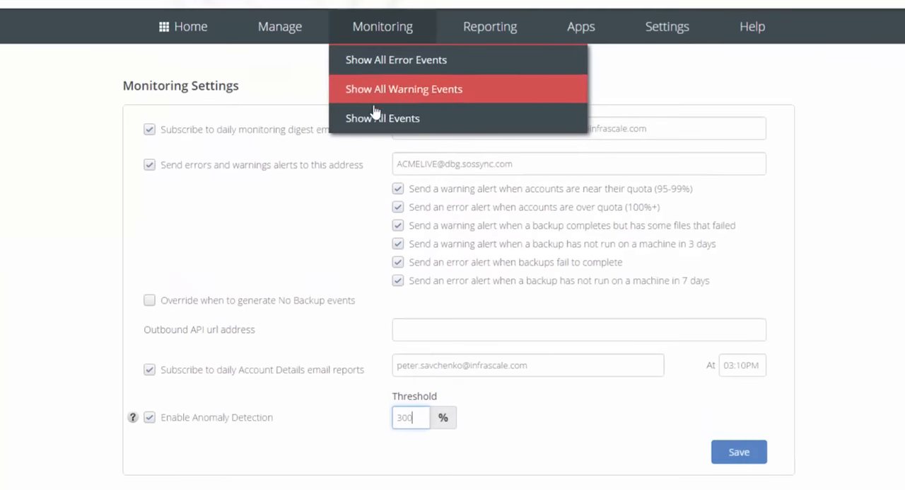
- Show all monitoring events and view the EUGENIY-PC anomaly event's details
click(404, 88)
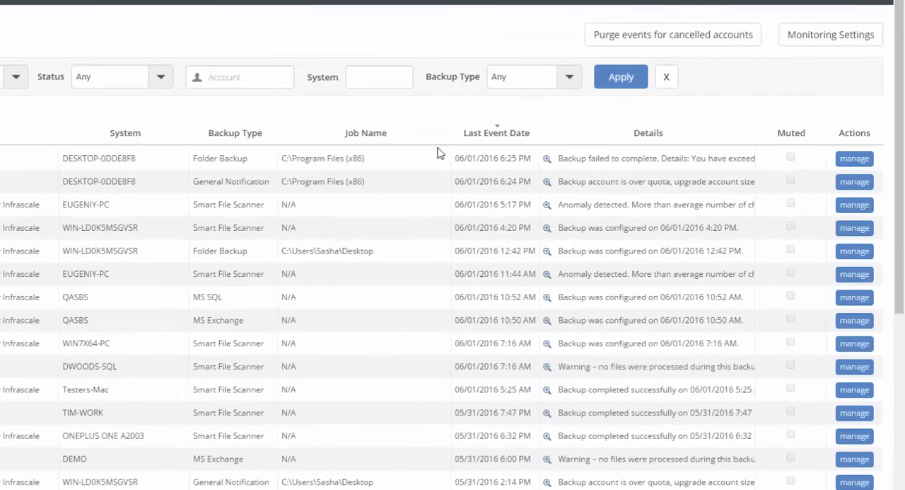
click(547, 205)
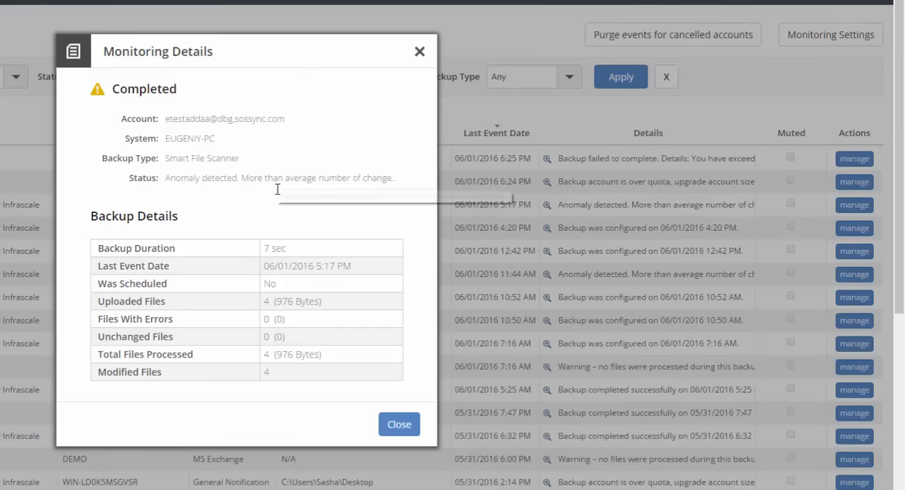
- Close the EUGENIY-PC Monitoring Details dialog and show that device's management actions
click(399, 423)
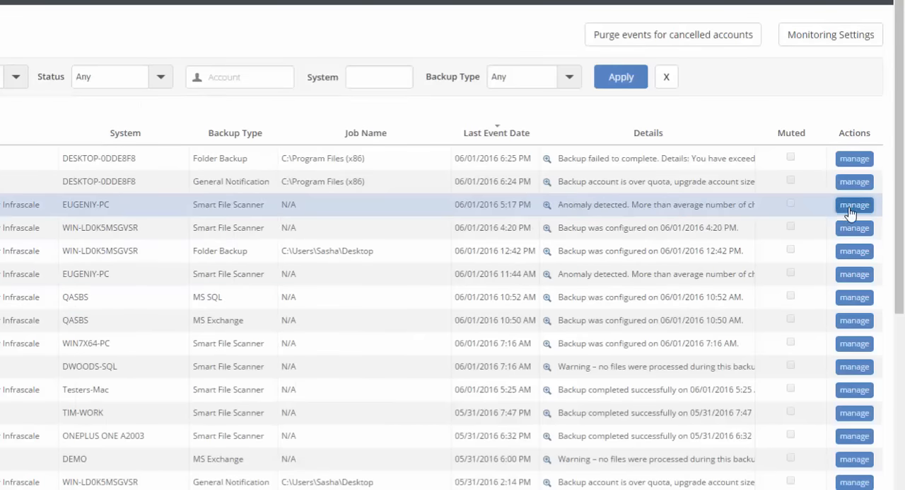
click(854, 204)
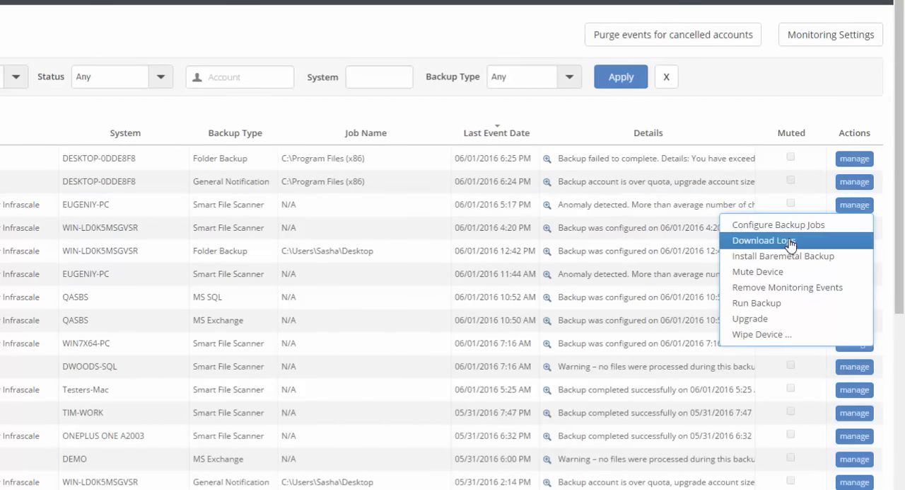